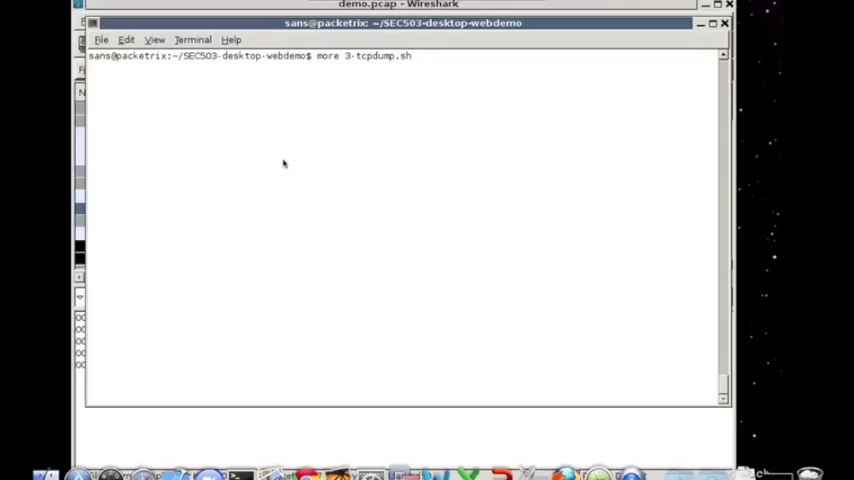
# - View 3-tcpdump.sh and run it with sh -x, getting no matches for host 184.168.221.63
pyautogui.press('Return')
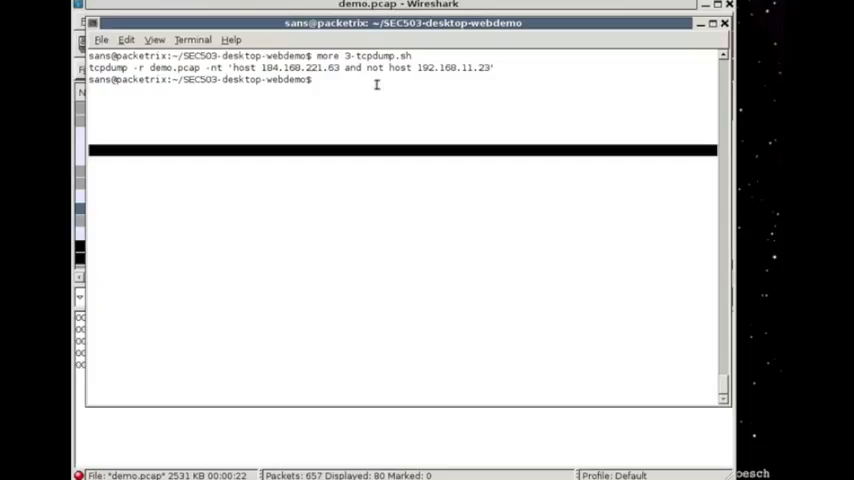
pyautogui.moveTo(410, 88)
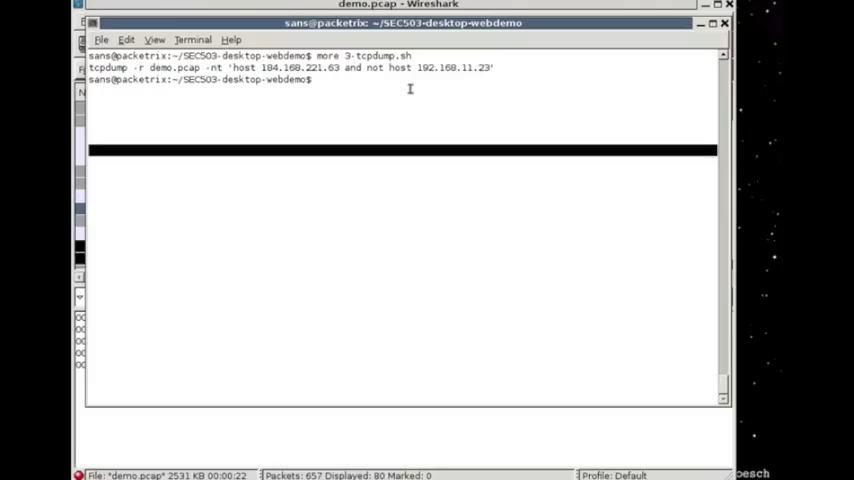
pyautogui.write('sh -x 3')
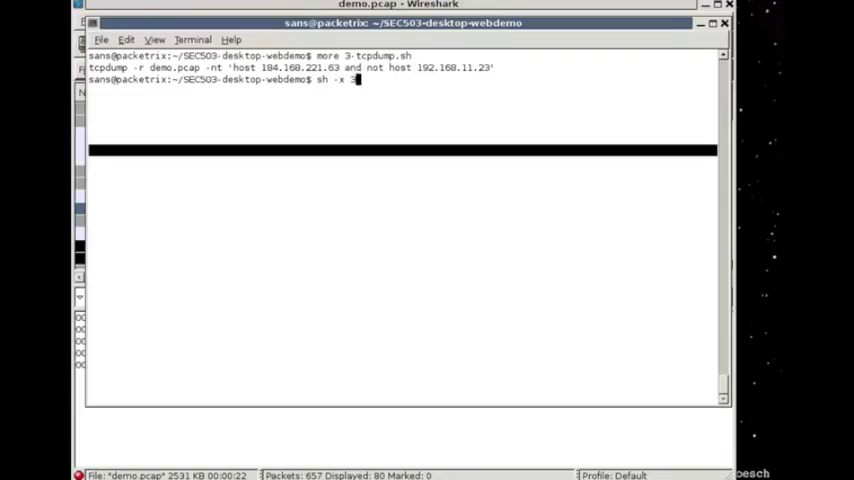
pyautogui.press('Return')
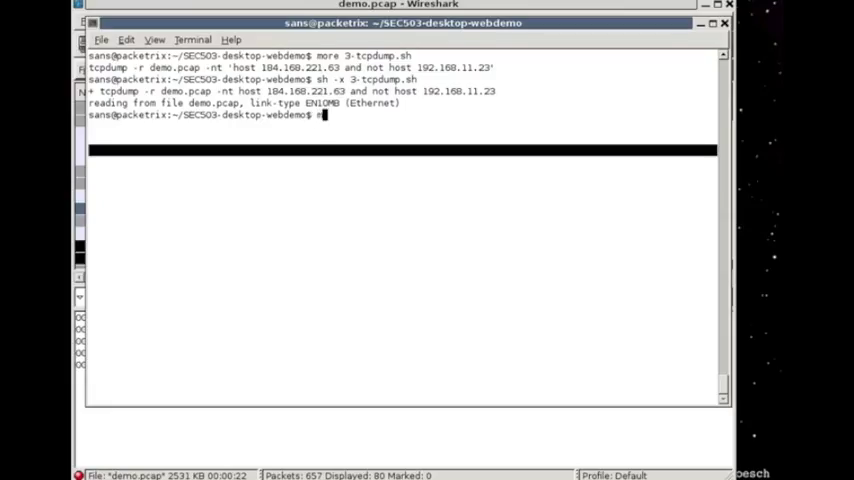
pyautogui.write('more 4-dns.sh')
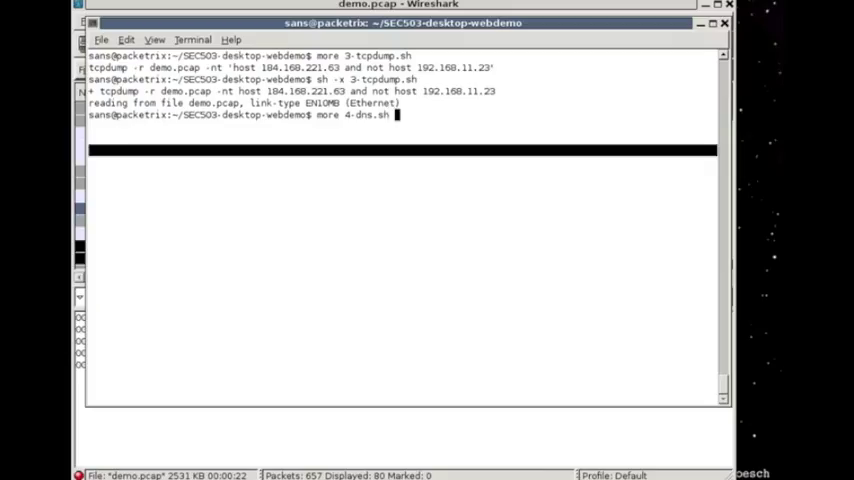
# - Display 4-dns.sh, a port 53 tcpdump piped to grep for 184.168.221.63, and ready its sh -x command
pyautogui.press('Return')
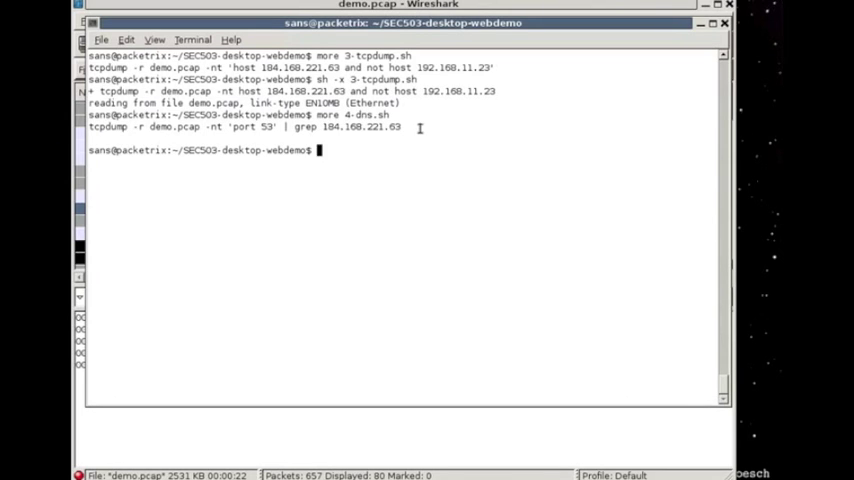
pyautogui.write('s')
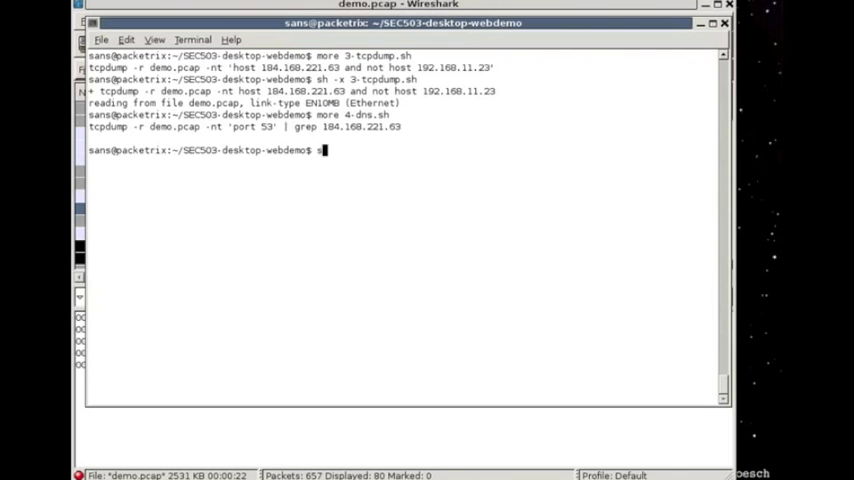
pyautogui.write('h -x 4-dns.sh')
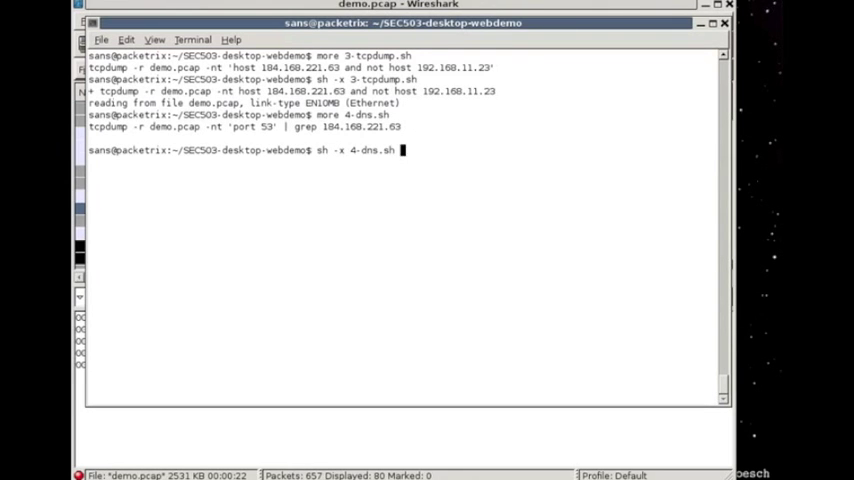
# - Run sh -x 4-dns.sh, showing one DNS reply from 192.168.1.1 with A record 184.168.221.63
pyautogui.press('Return')
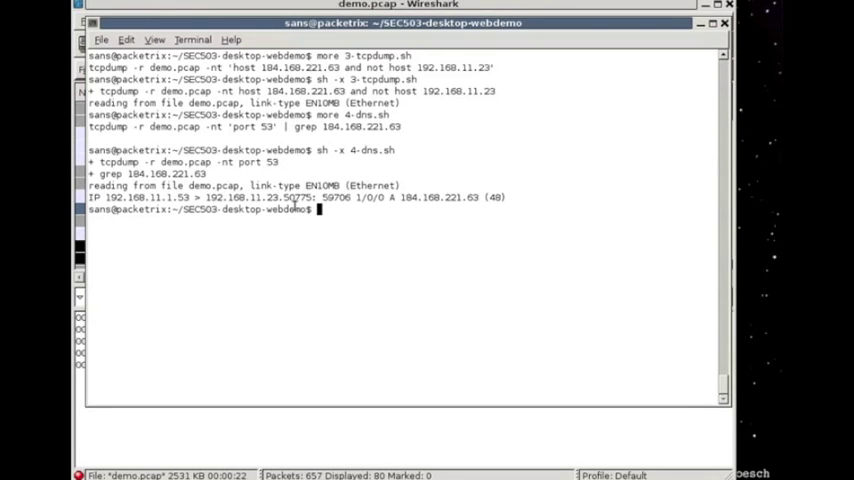
pyautogui.moveTo(408, 268)
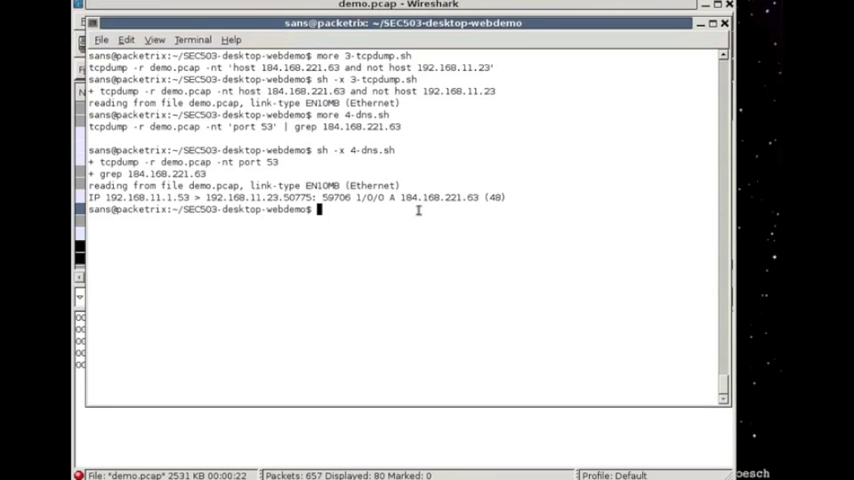
pyautogui.write('more')
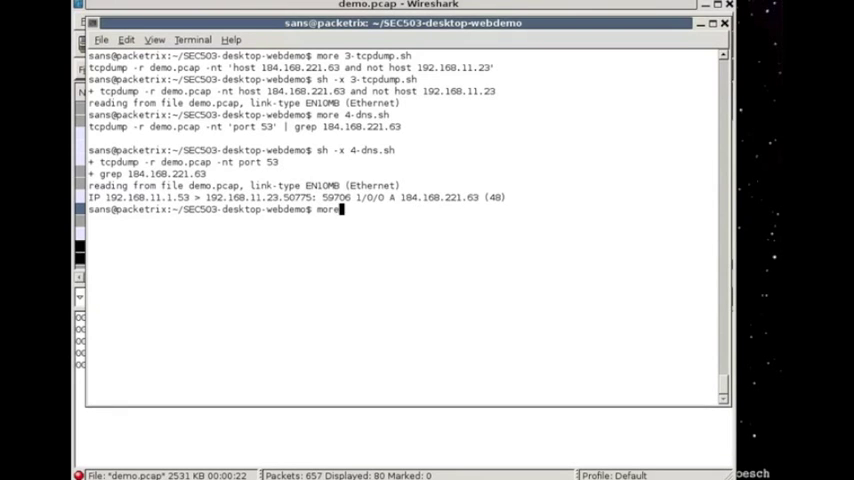
# - Display 5-dns.sh filtering host 184.168.221.63 and port 50775, then run it with sh -x
pyautogui.press('Return')
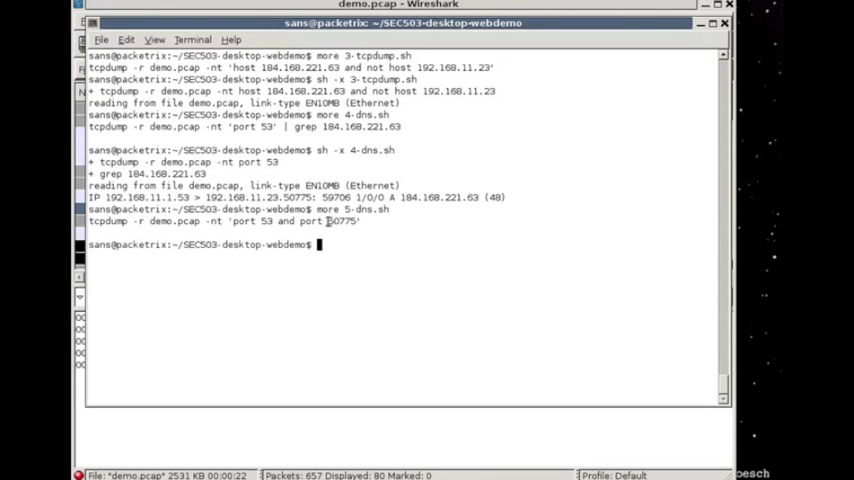
pyautogui.moveTo(408, 176)
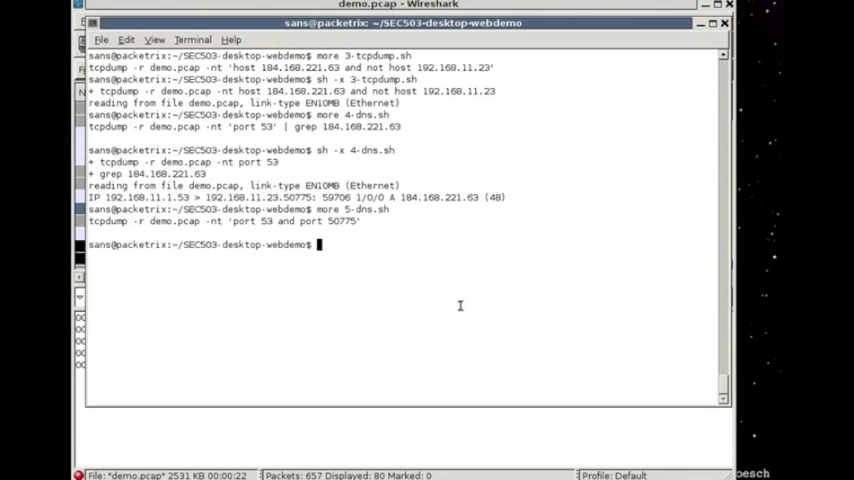
pyautogui.write('s')
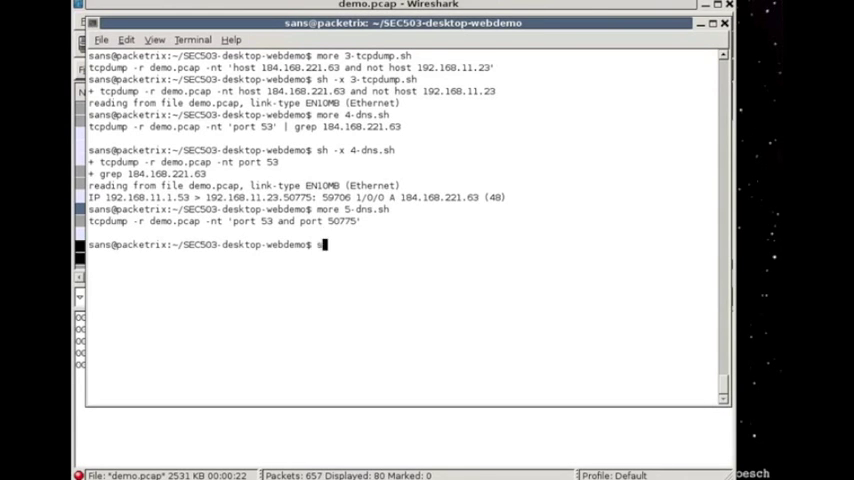
pyautogui.write('sh -x 5')
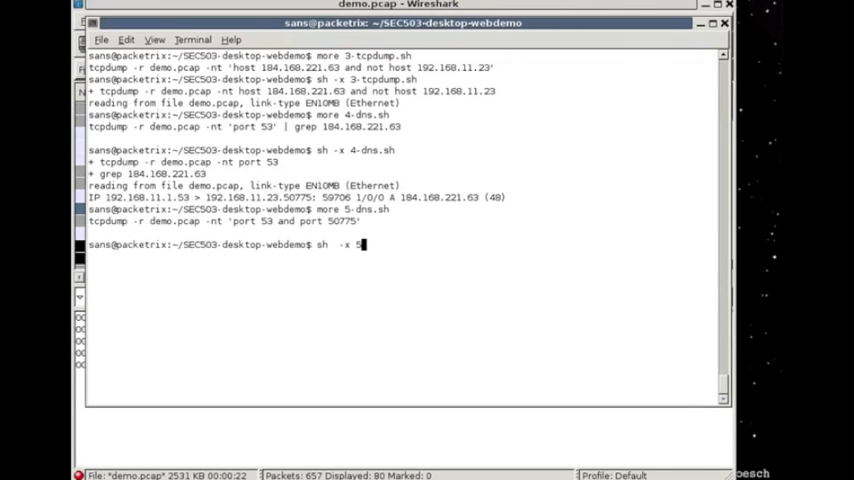
pyautogui.press('Return')
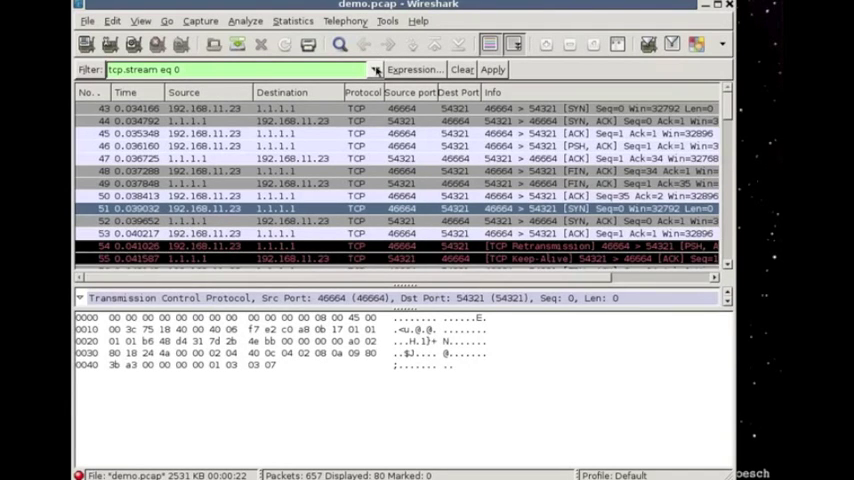
# - Apply the history filter tcp contains "sec503evil.com", leaving the single port 54321 Connect packet
pyautogui.click(376, 68)
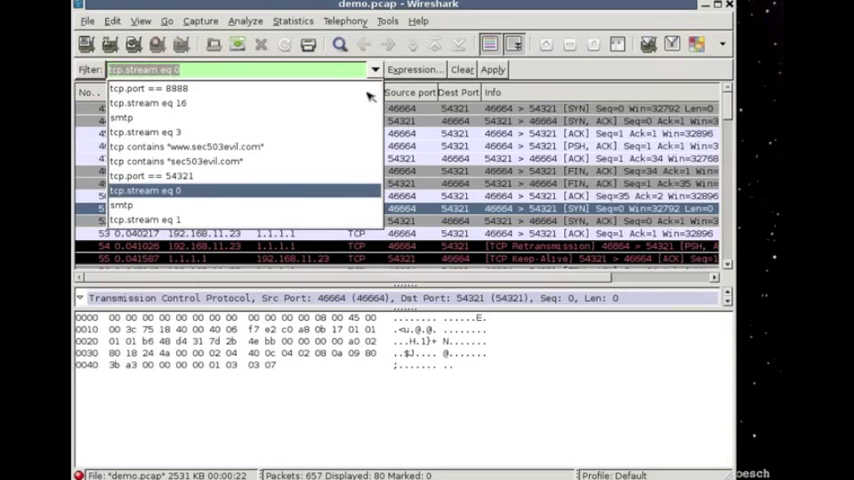
pyautogui.moveTo(250, 174)
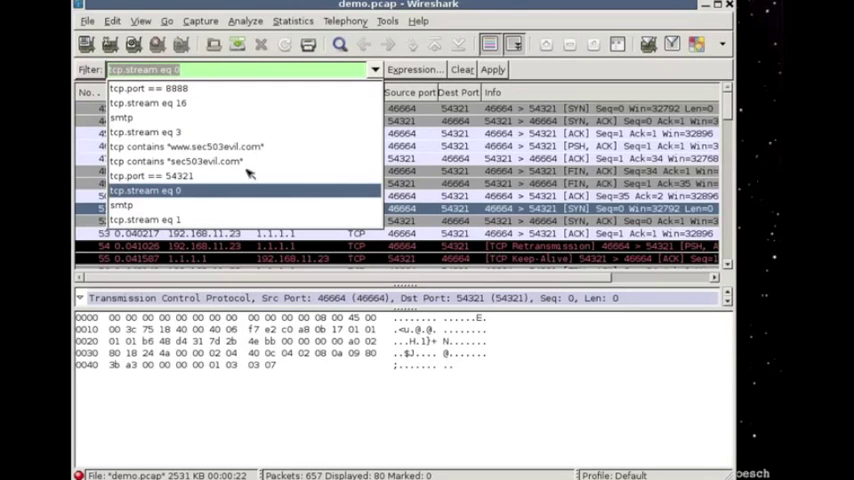
pyautogui.click(176, 160)
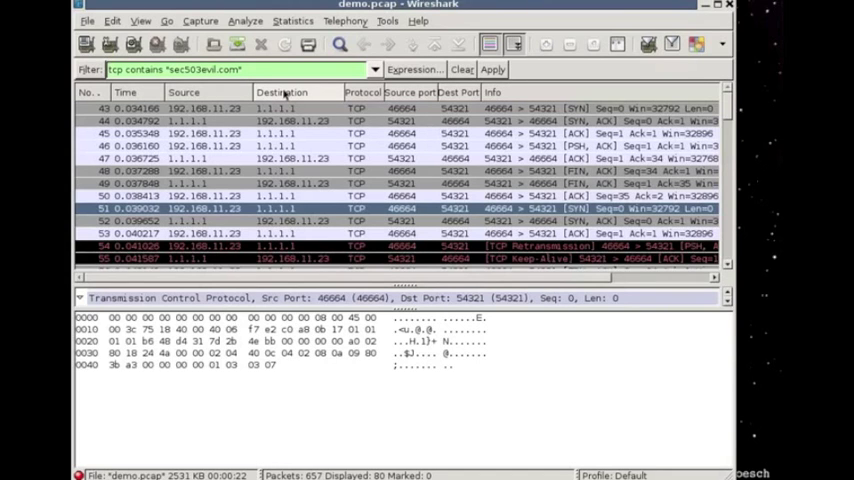
pyautogui.click(492, 68)
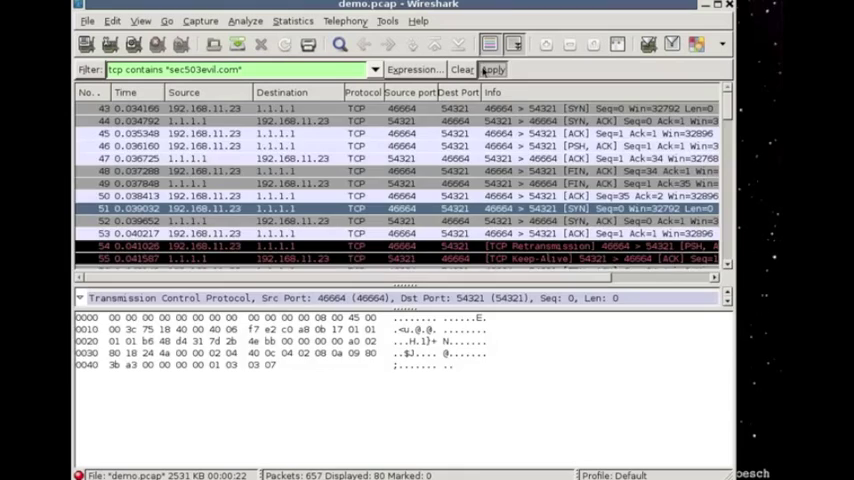
pyautogui.click(492, 68)
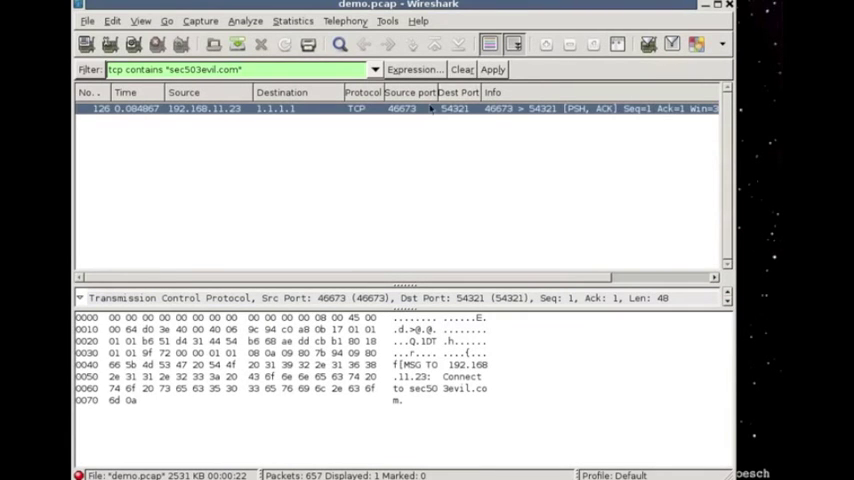
pyautogui.moveTo(400, 118)
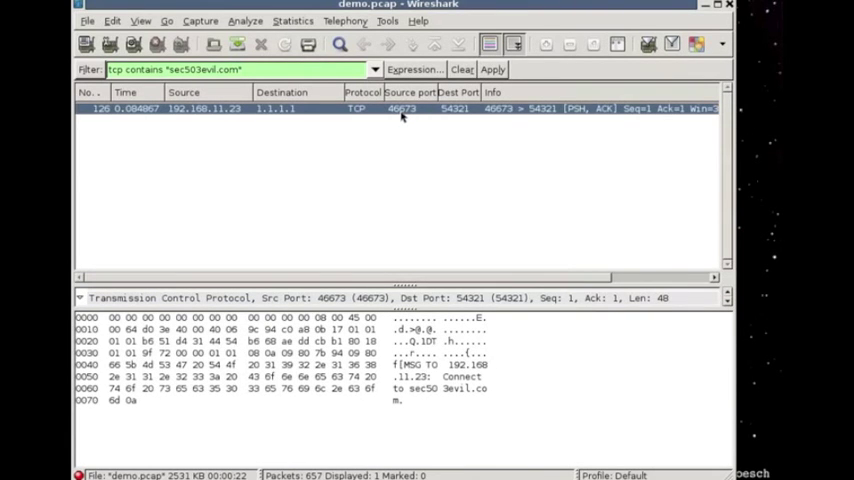
pyautogui.moveTo(512, 126)
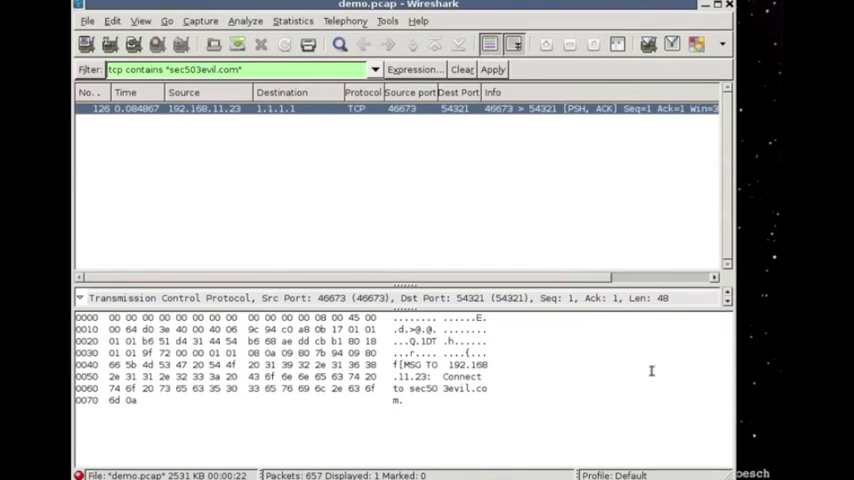
pyautogui.moveTo(454, 396)
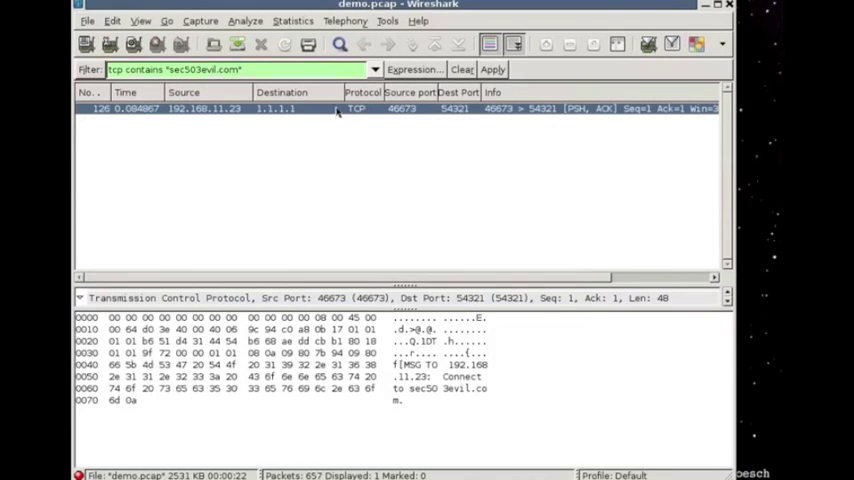
# - Follow the packet's TCP stream, showing MSG TO 192.168.11.23: Connect to sec503evil.com
pyautogui.click(244, 20)
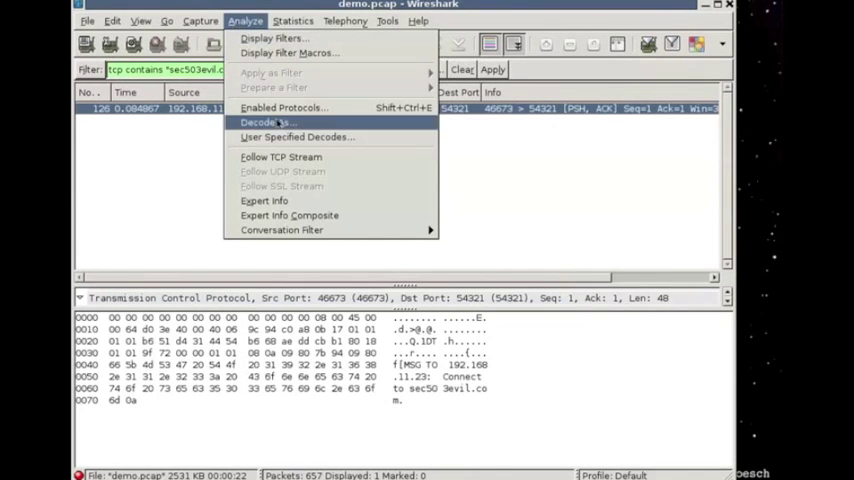
pyautogui.click(280, 156)
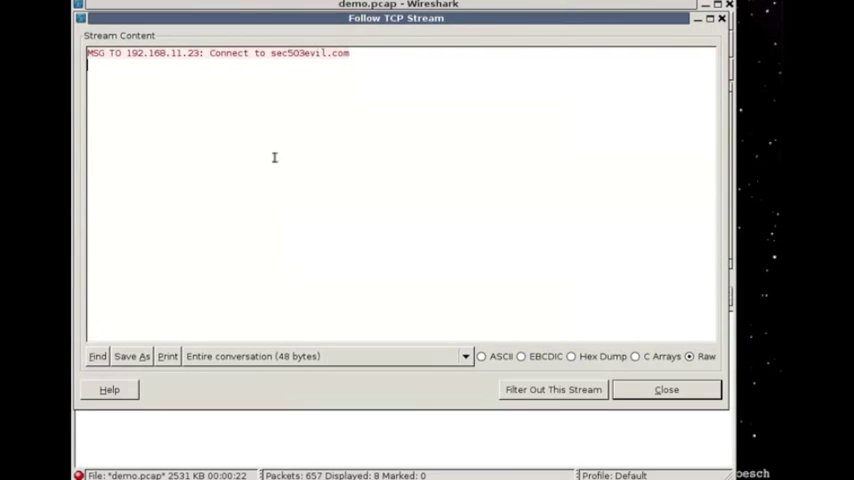
pyautogui.moveTo(208, 94)
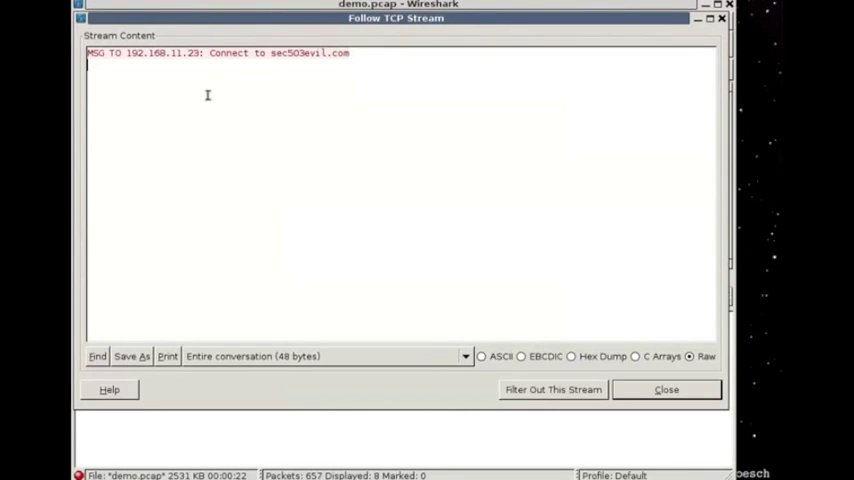
pyautogui.moveTo(422, 148)
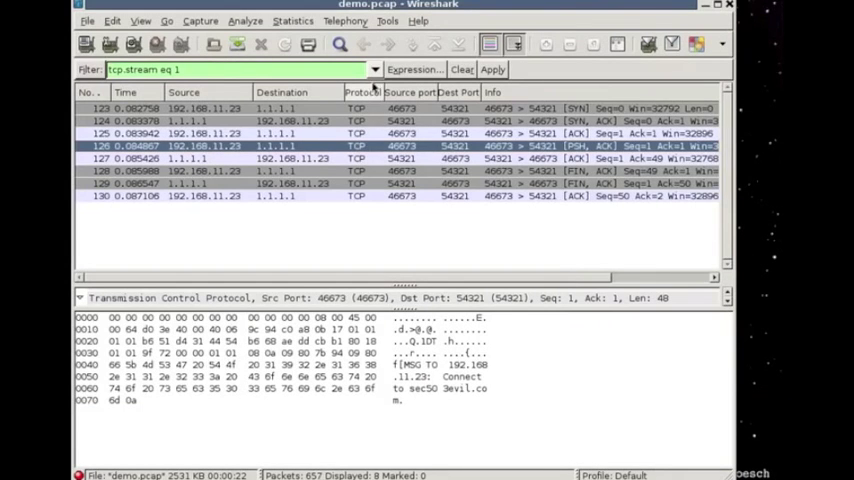
# - Reapply the history filter tcp.port == 54321, listing the 192.168.11.23 to 1.1.1.1 sessions
pyautogui.click(370, 68)
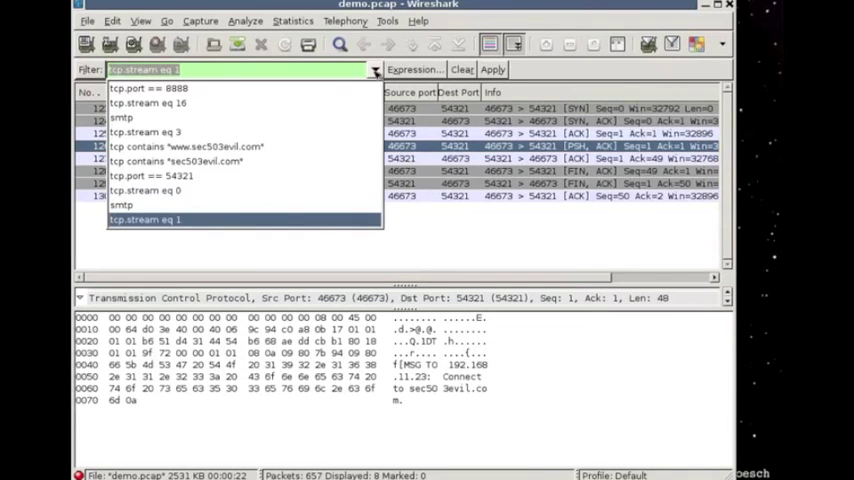
pyautogui.moveTo(210, 184)
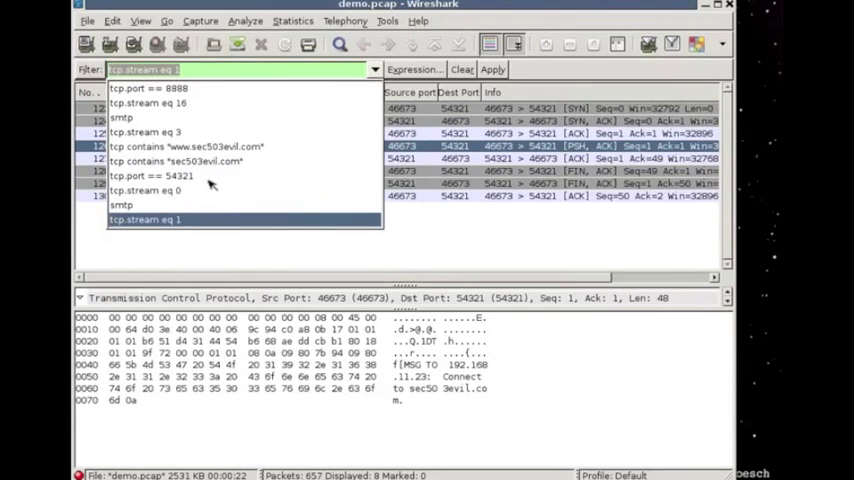
pyautogui.click(148, 176)
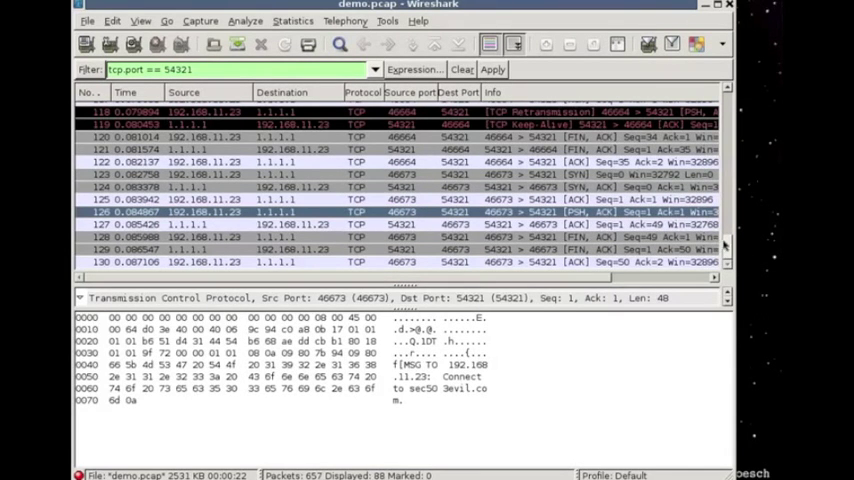
pyautogui.scroll(3)
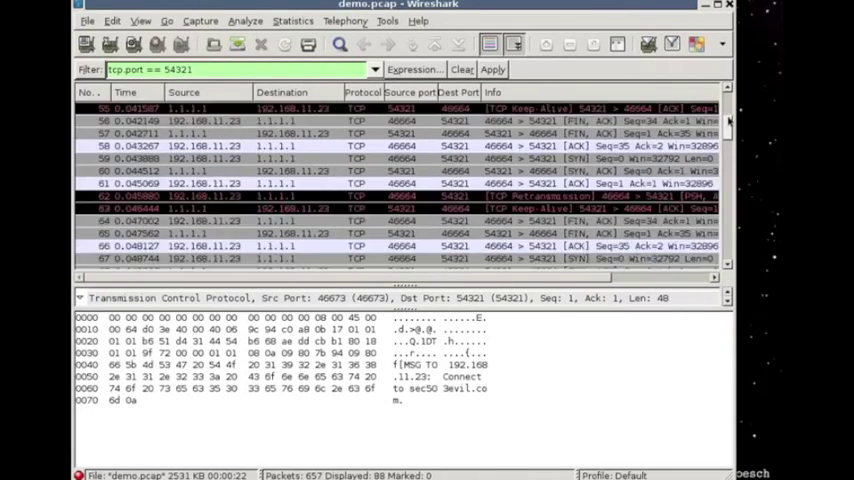
pyautogui.scroll(3)
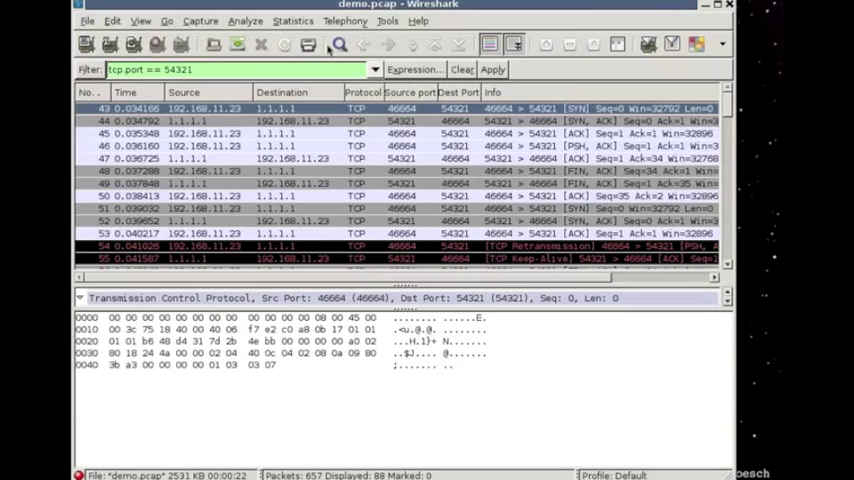
# - Follow another port 54321 stream revealing STATUS QUO, then filter to tcp.stream eq 0
pyautogui.click(244, 20)
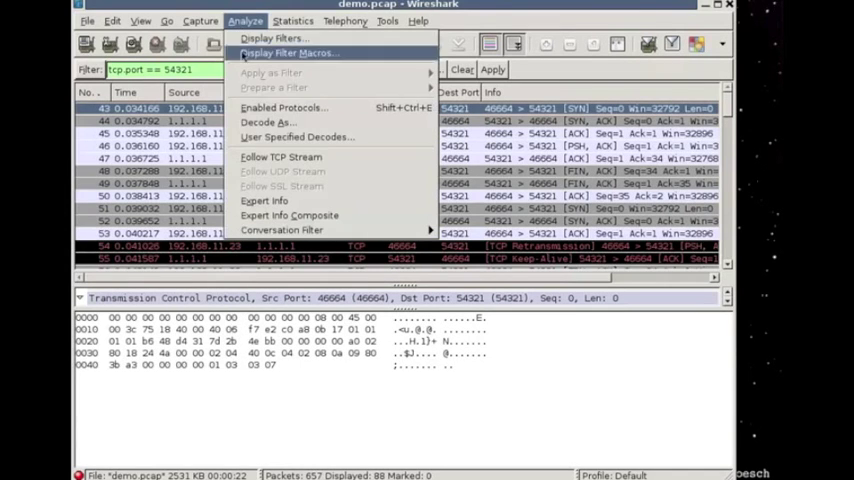
pyautogui.click(280, 156)
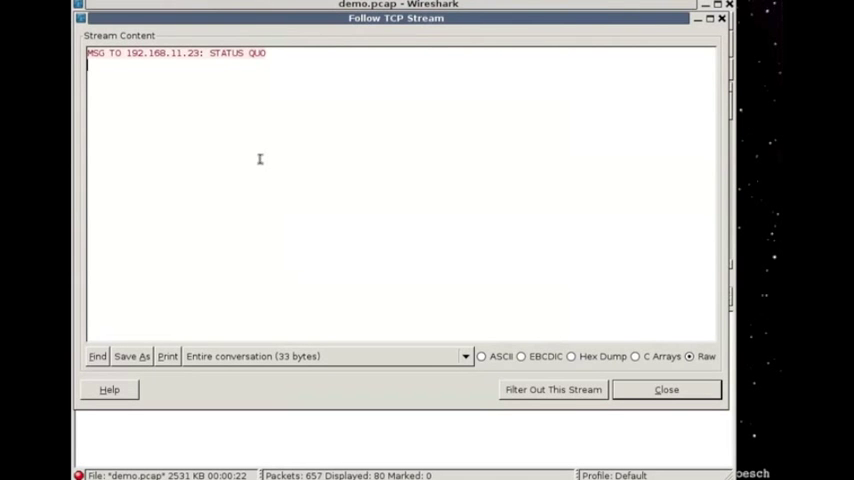
pyautogui.click(666, 388)
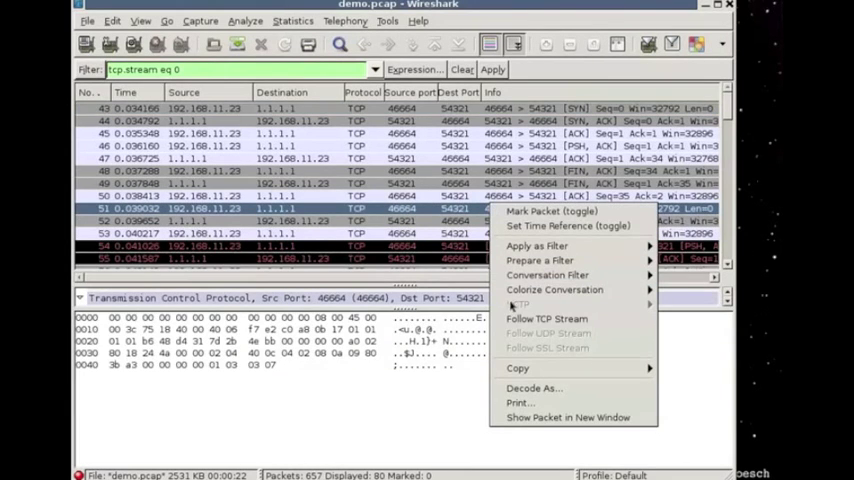
pyautogui.moveTo(546, 318)
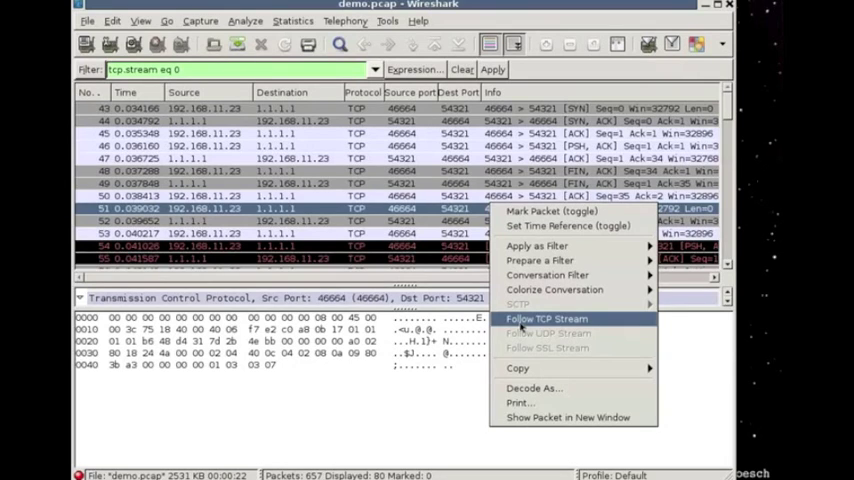
pyautogui.click(548, 318)
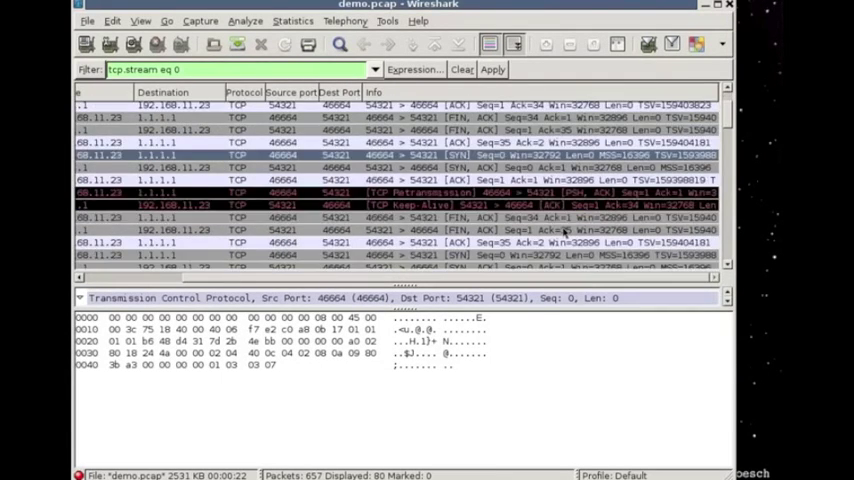
pyautogui.scroll(-3)
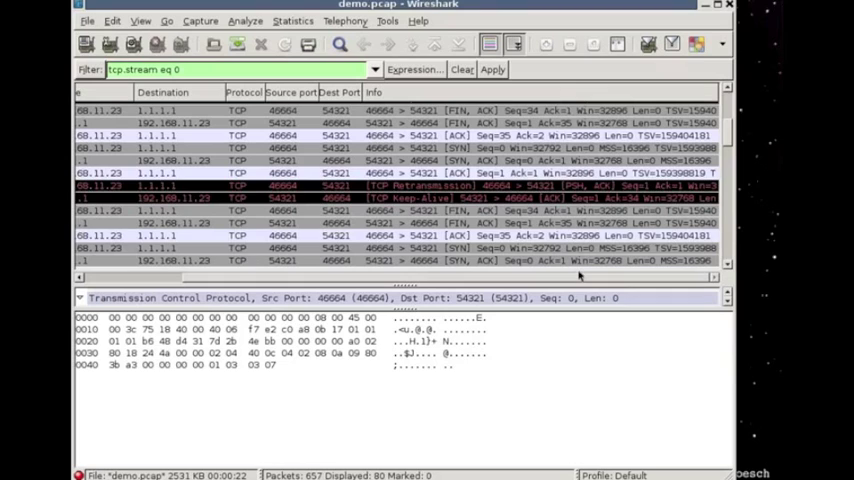
pyautogui.moveTo(578, 324)
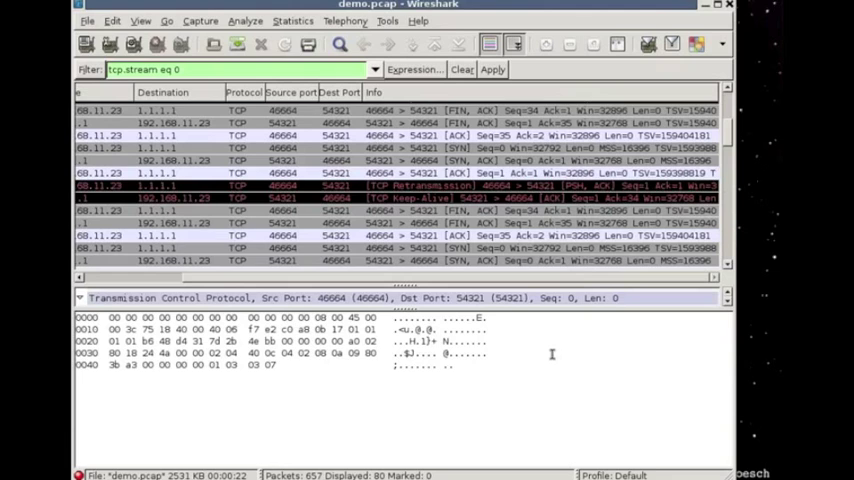
pyautogui.moveTo(548, 358)
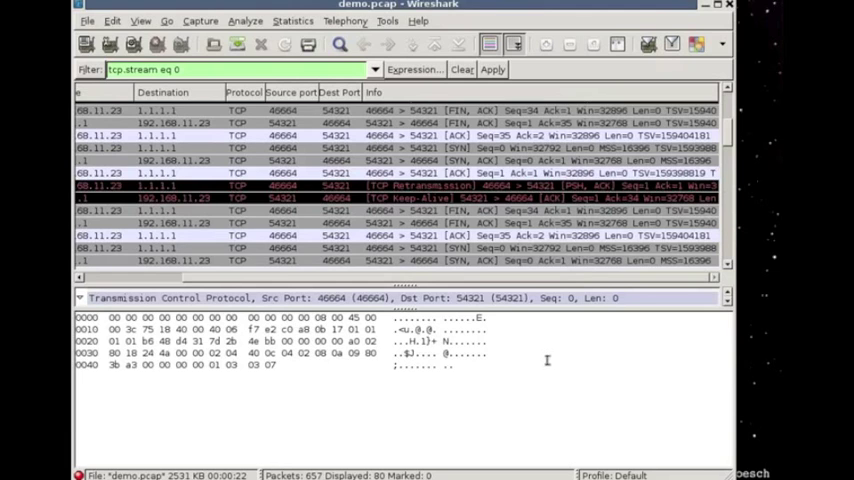
pyautogui.moveTo(544, 360)
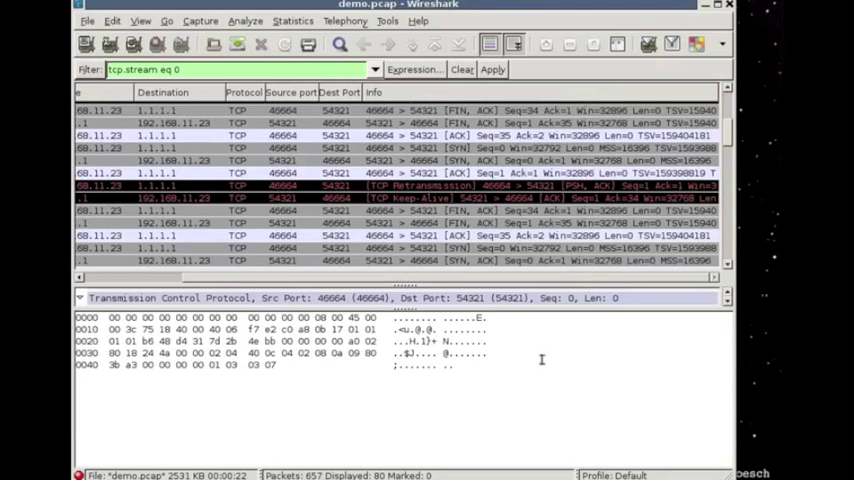